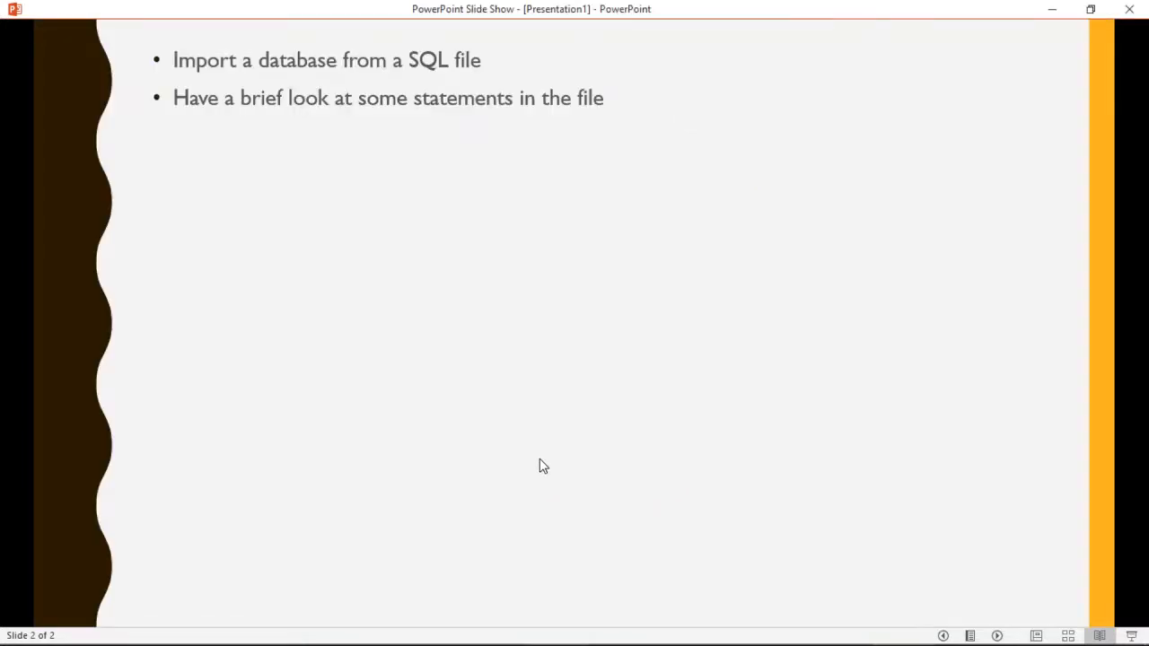
mouse_move(457, 72)
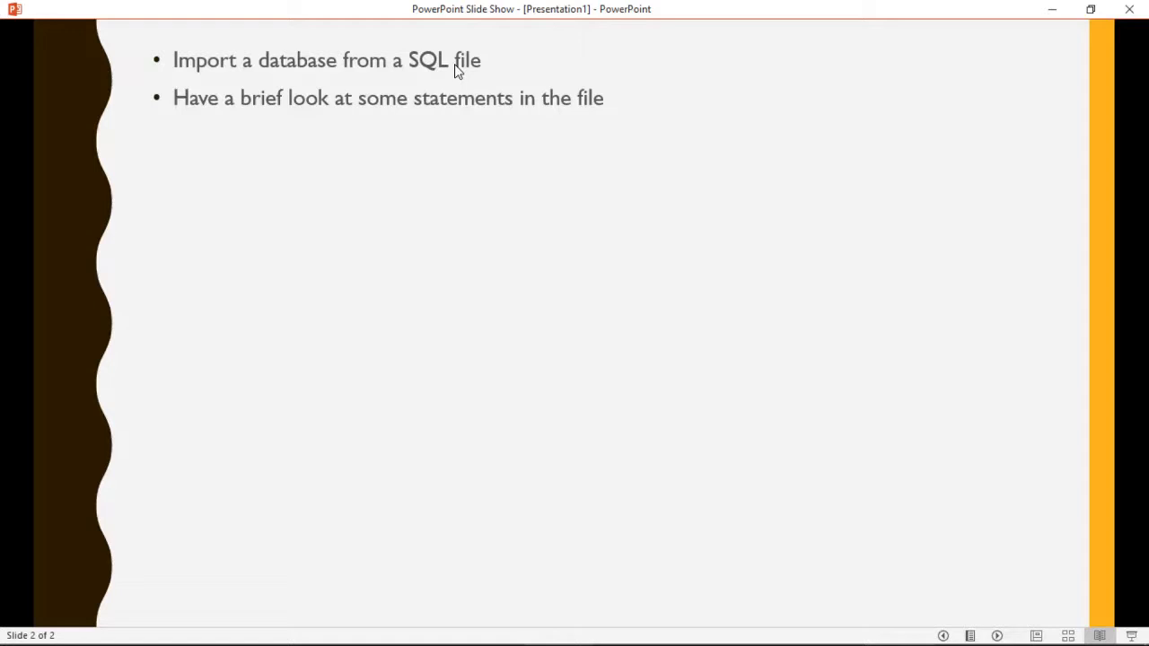
mouse_move(502, 79)
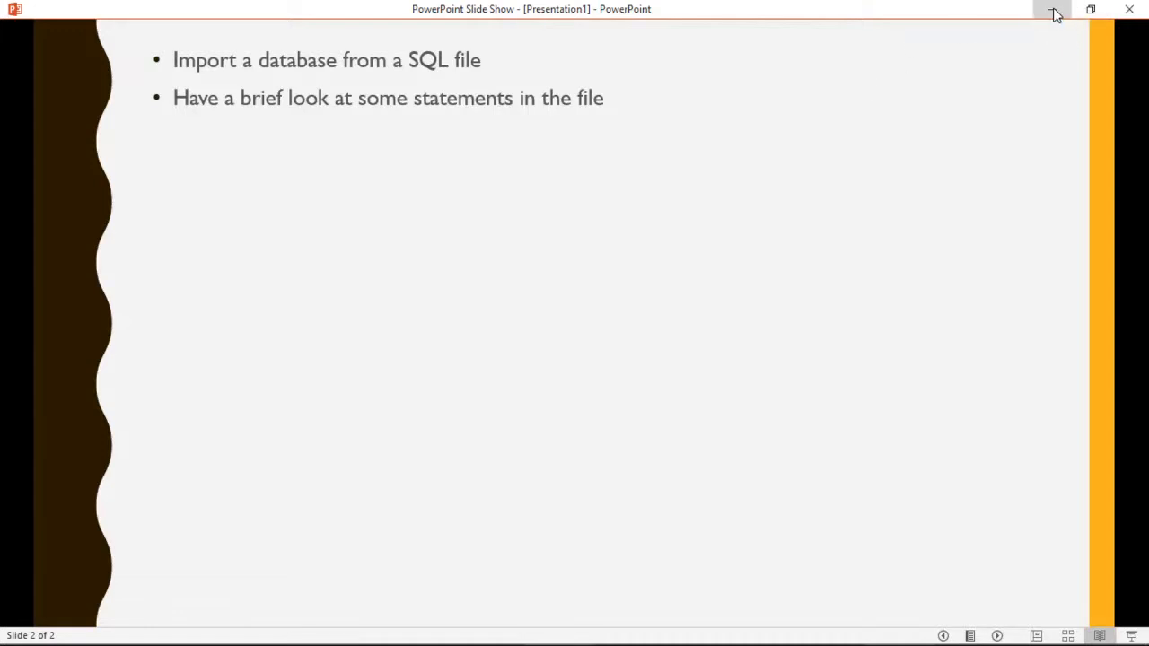
mouse_move(1056, 14)
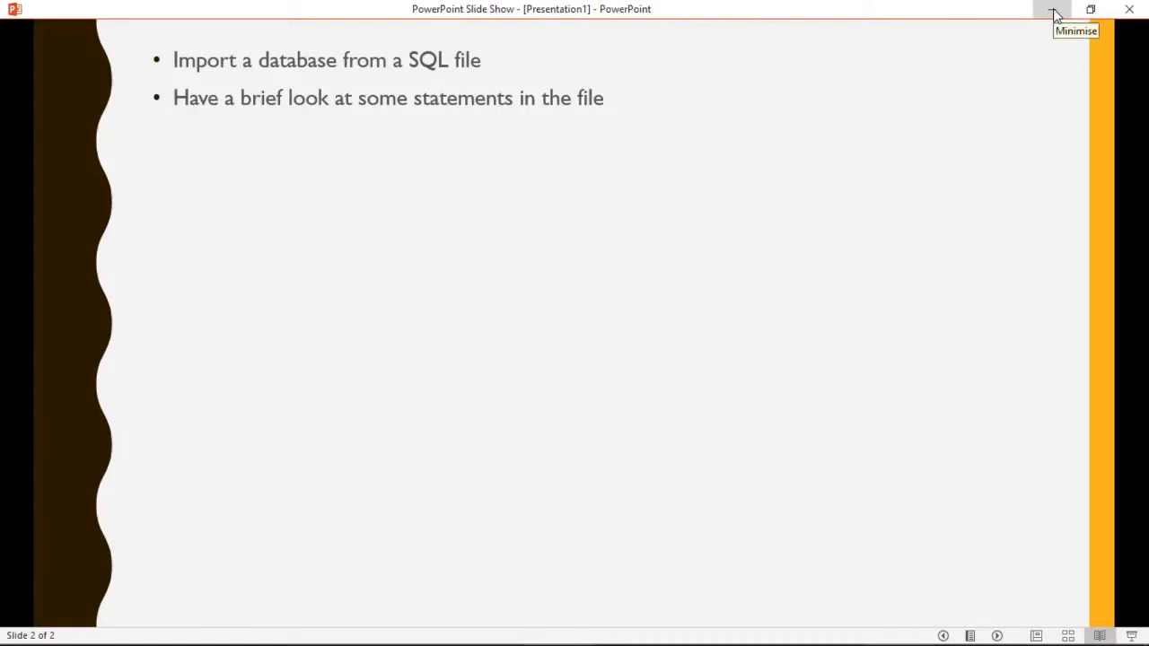
- Minimise the PowerPoint slide show to reveal SSMS with Object Explorer connected
left_click(1055, 14)
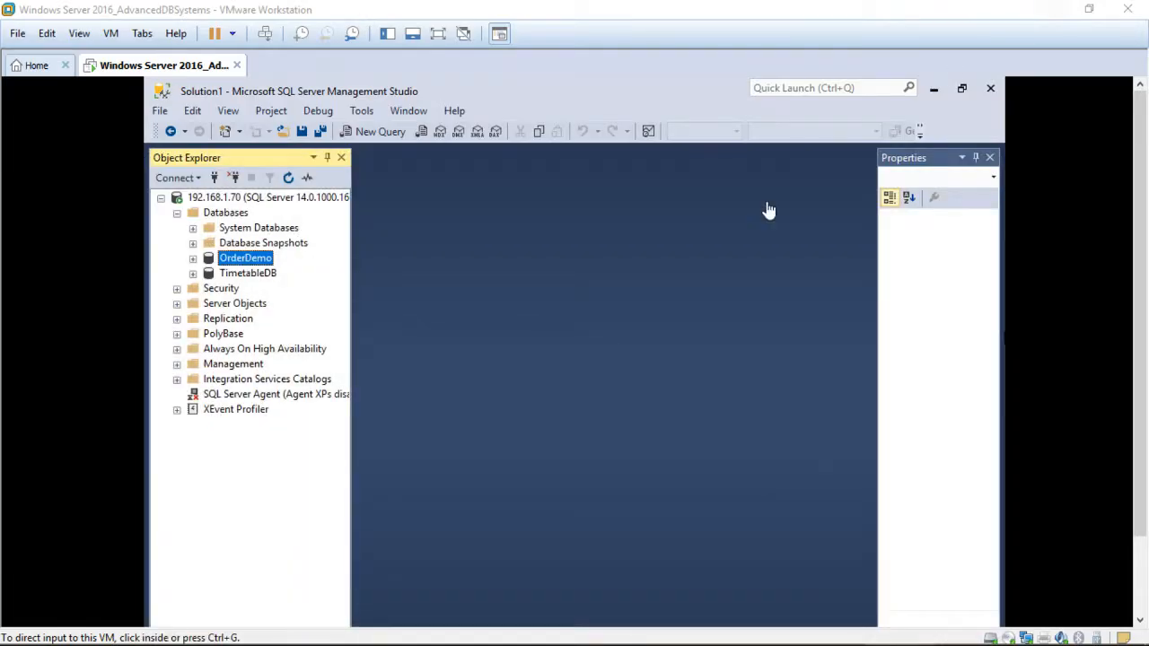
mouse_move(230, 97)
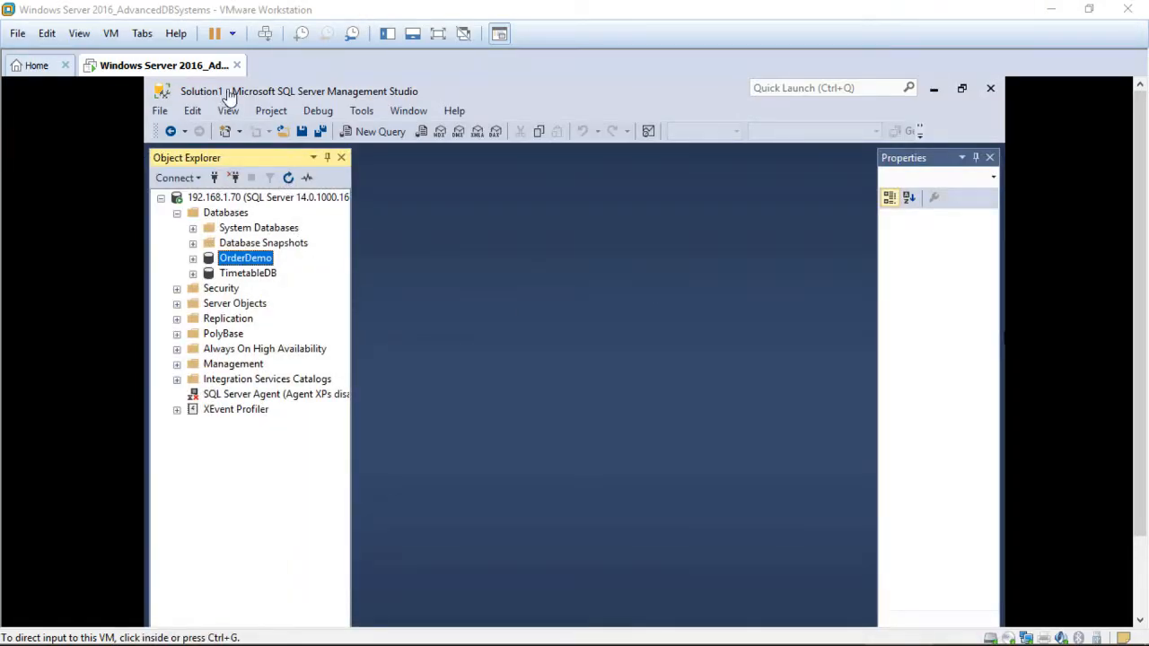
mouse_move(248, 100)
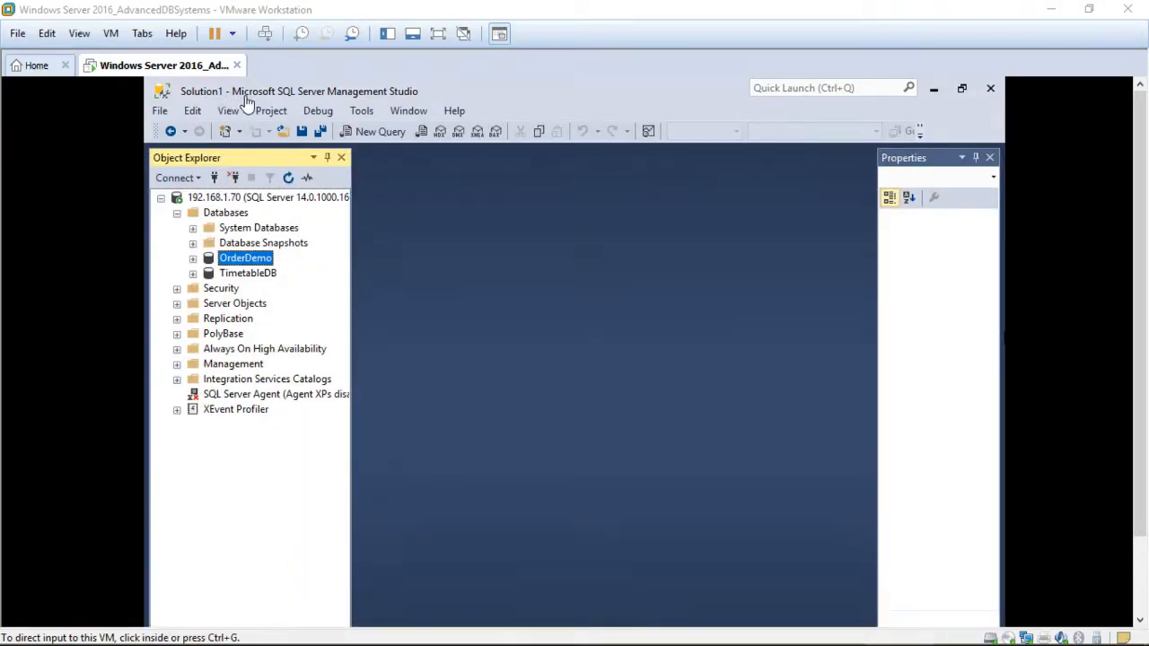
mouse_move(361, 111)
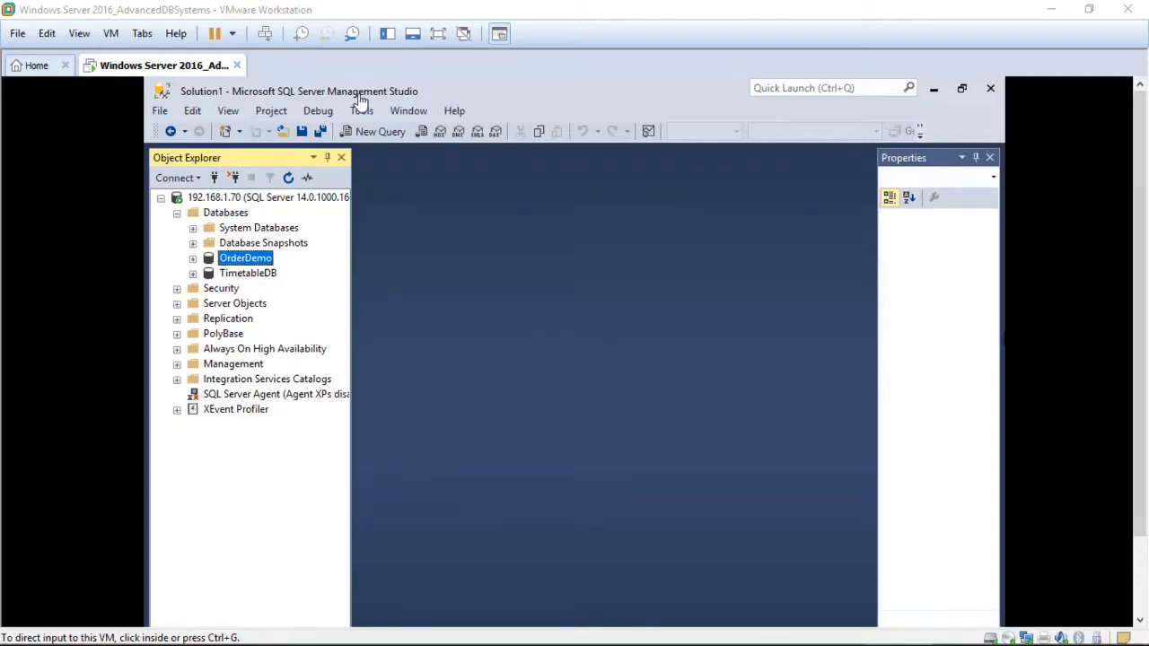
mouse_move(404, 100)
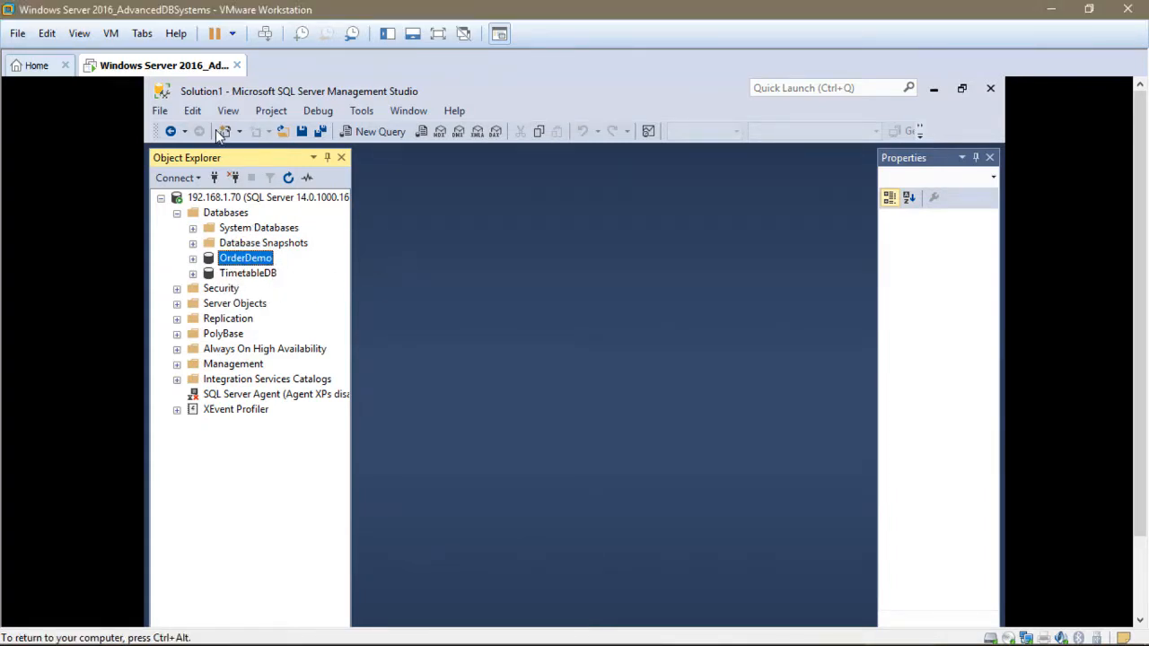
- Browse Local Disk (C:) with the All Files filter and open the instnwnd script in a query window
left_click(160, 111)
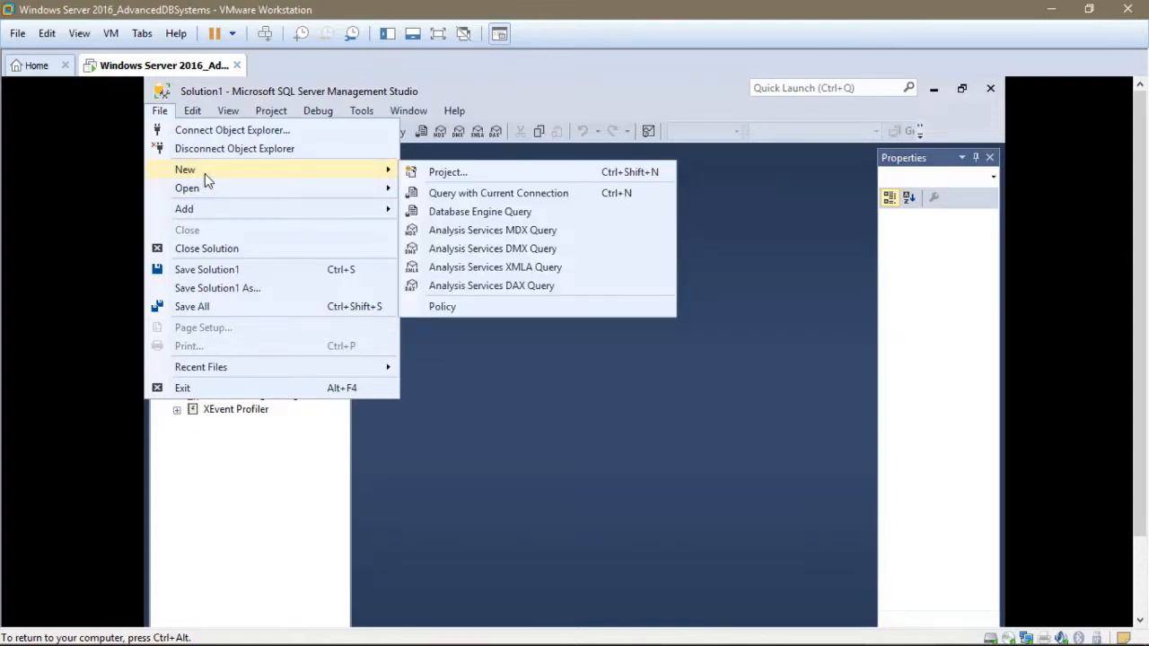
mouse_move(205, 209)
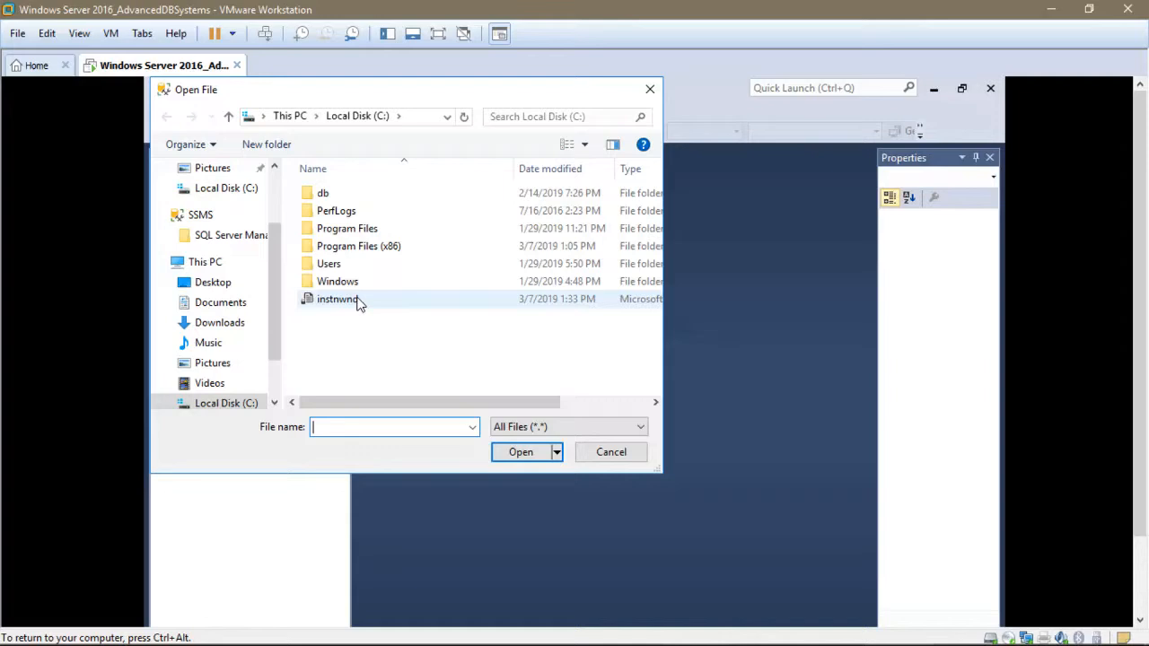
mouse_move(338, 298)
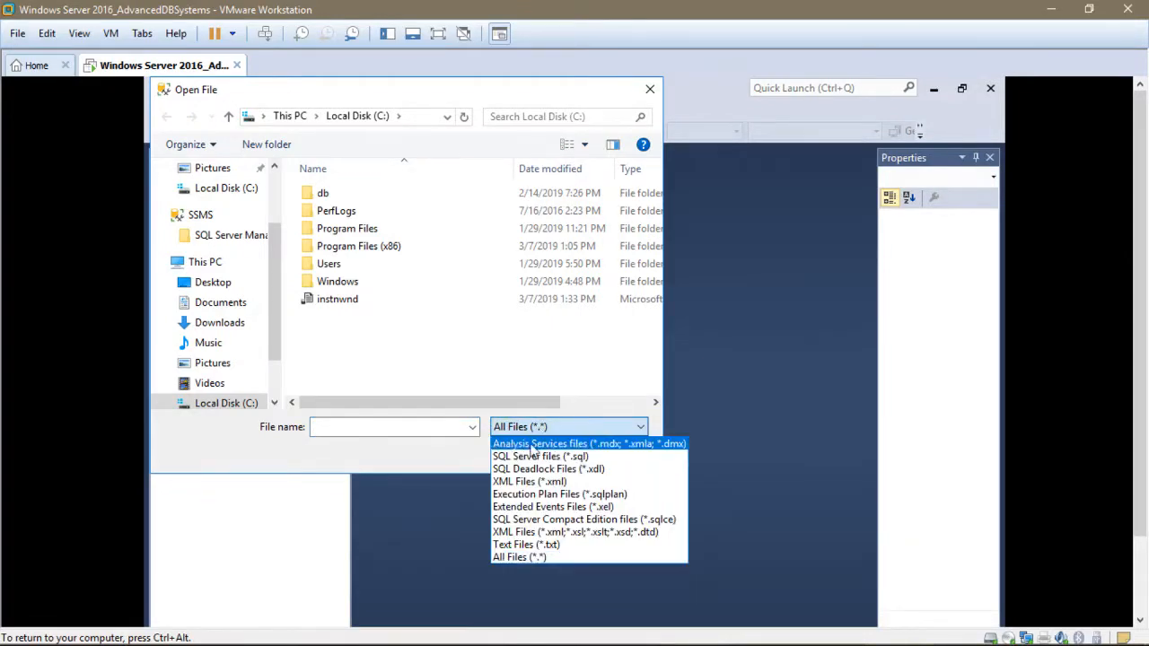
left_click(528, 482)
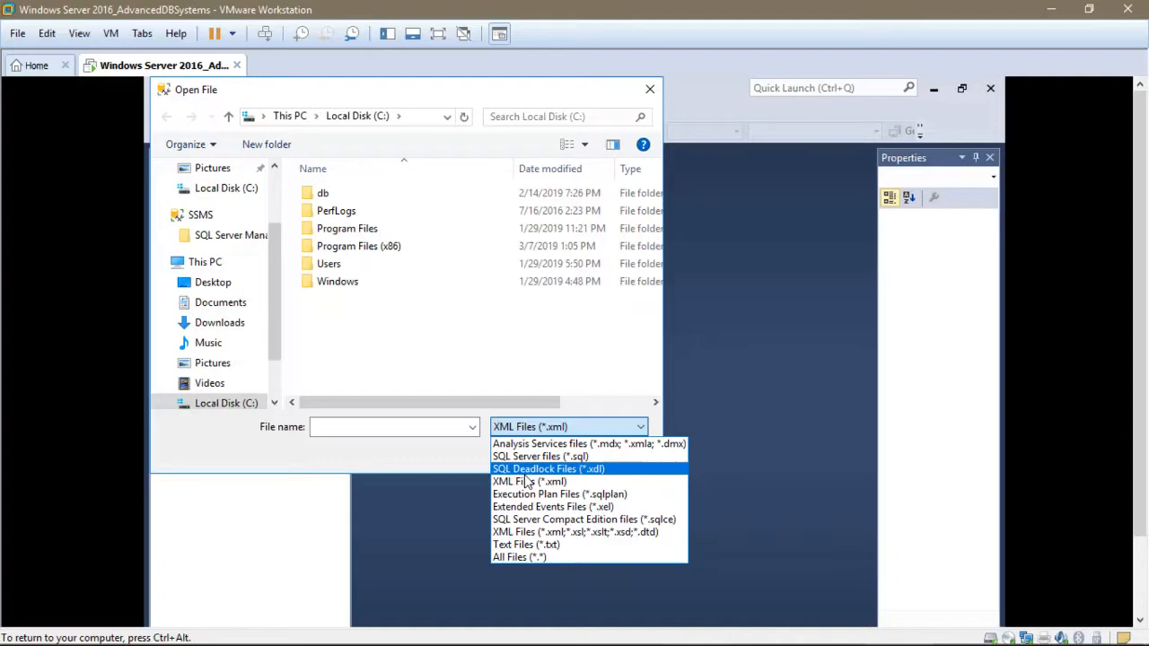
left_click(519, 556)
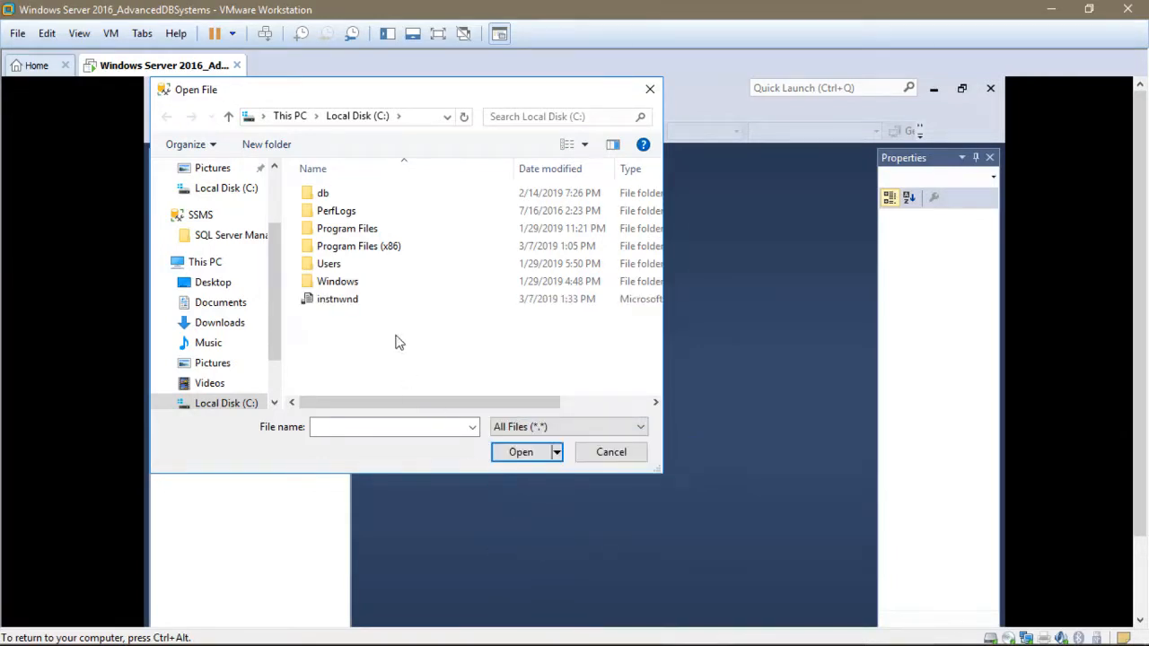
mouse_move(625, 129)
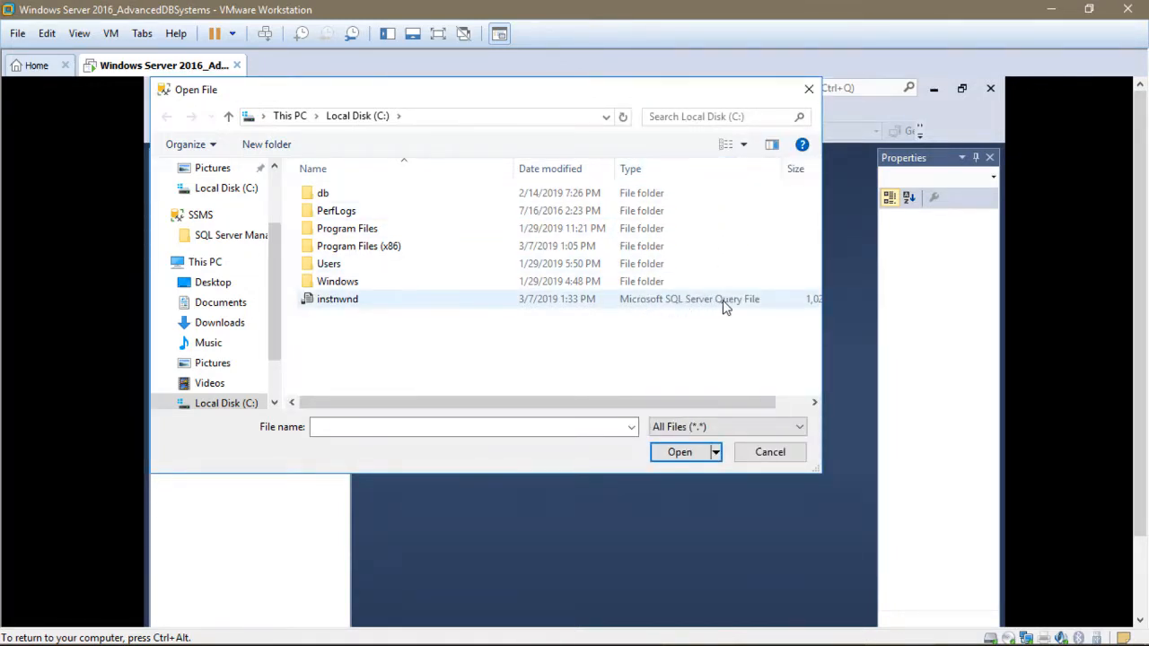
left_click(338, 298)
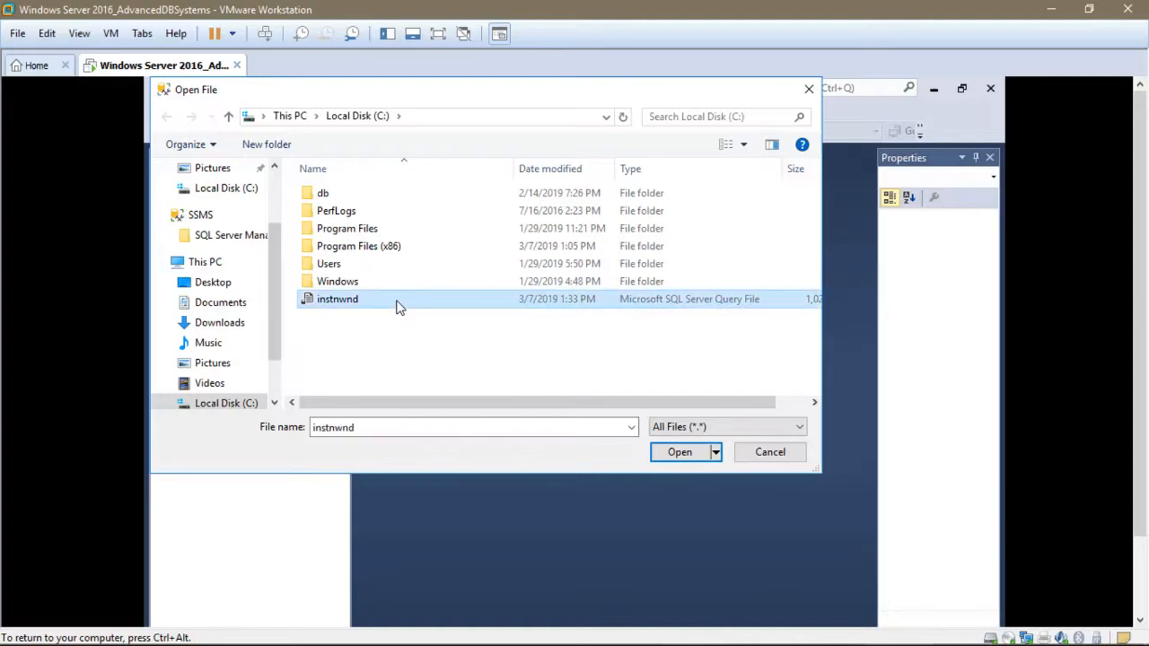
left_click(679, 452)
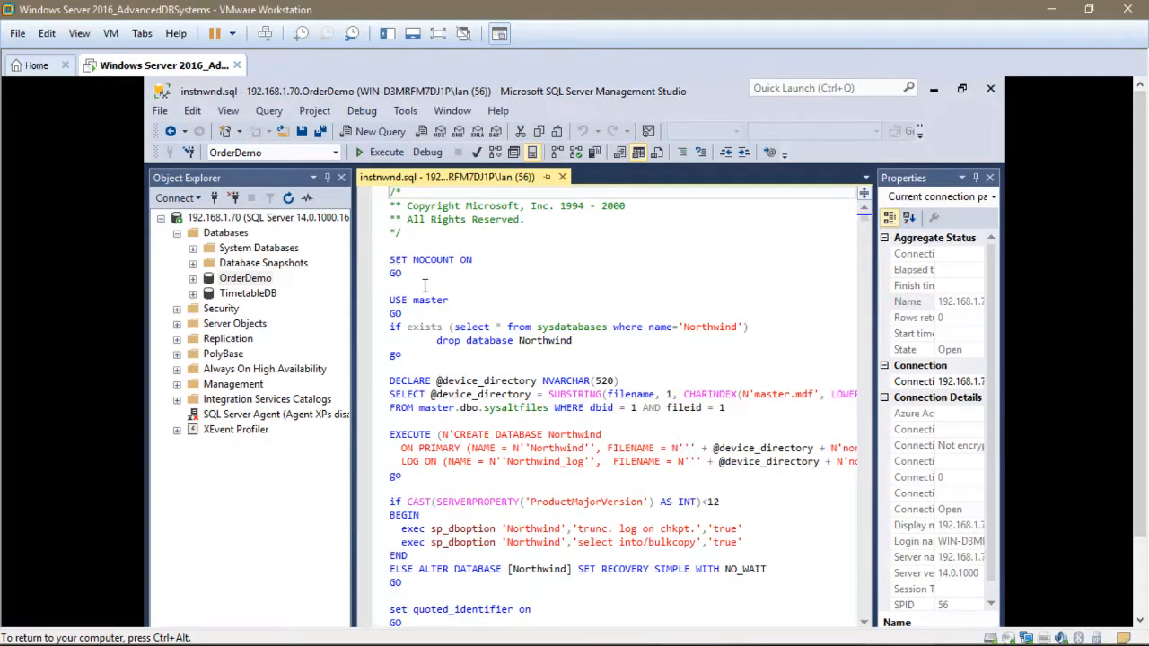
scroll("down", 3)
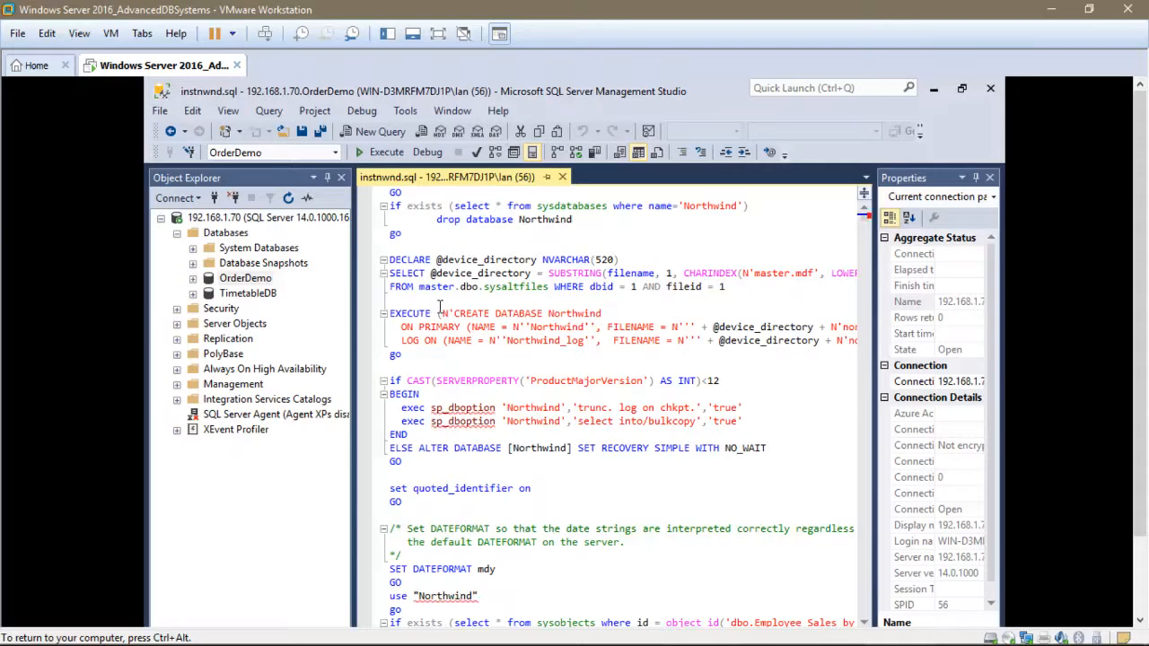
scroll("down", 3)
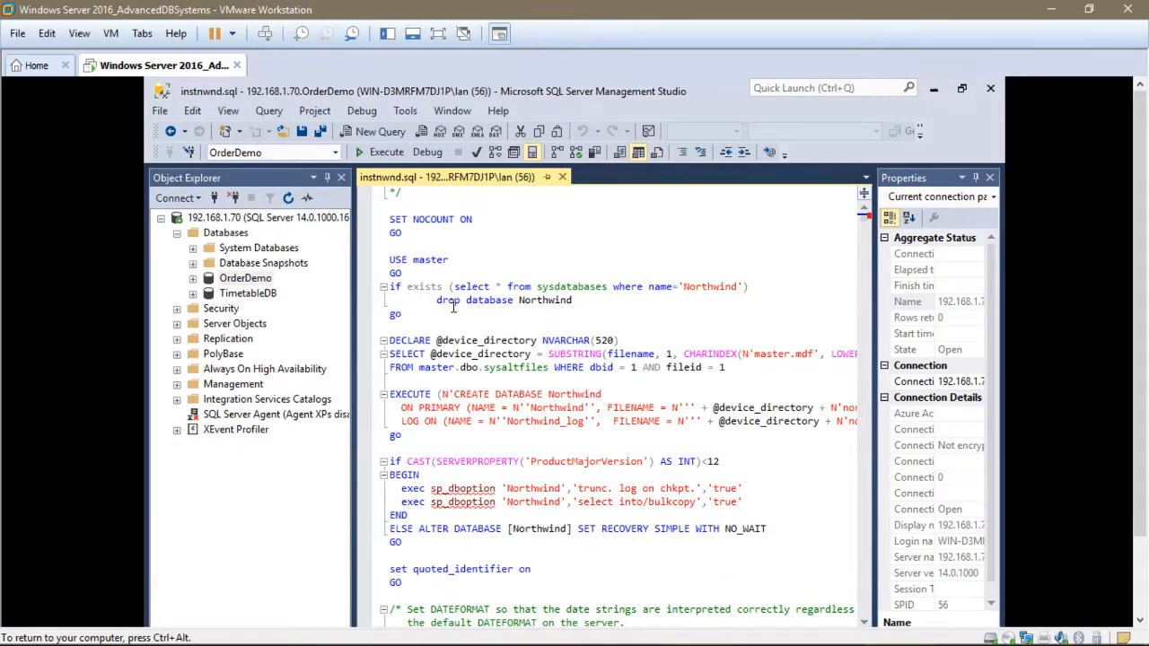
left_click_drag(409, 287, 488, 288)
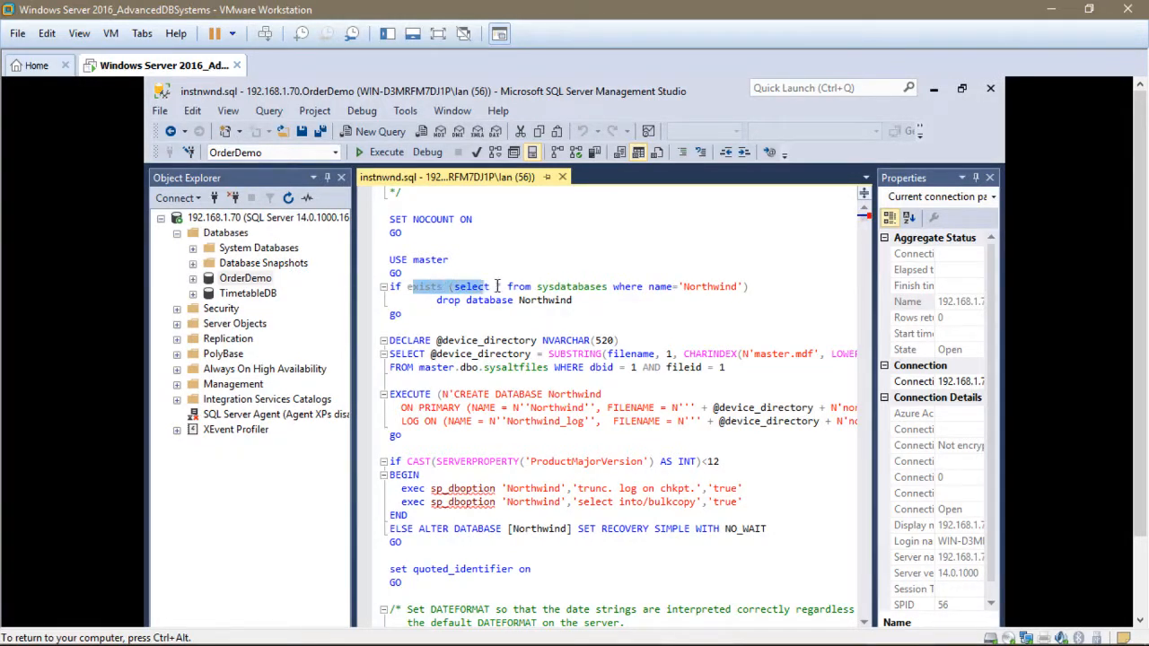
left_click_drag(485, 287, 747, 287)
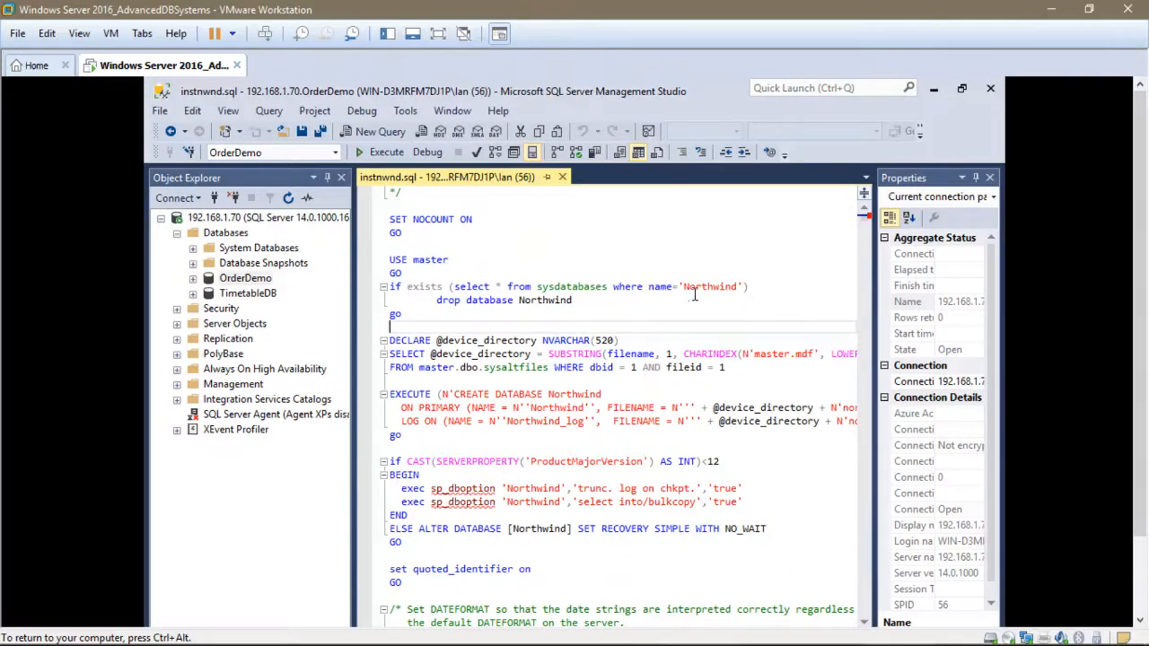
scroll("down", 3)
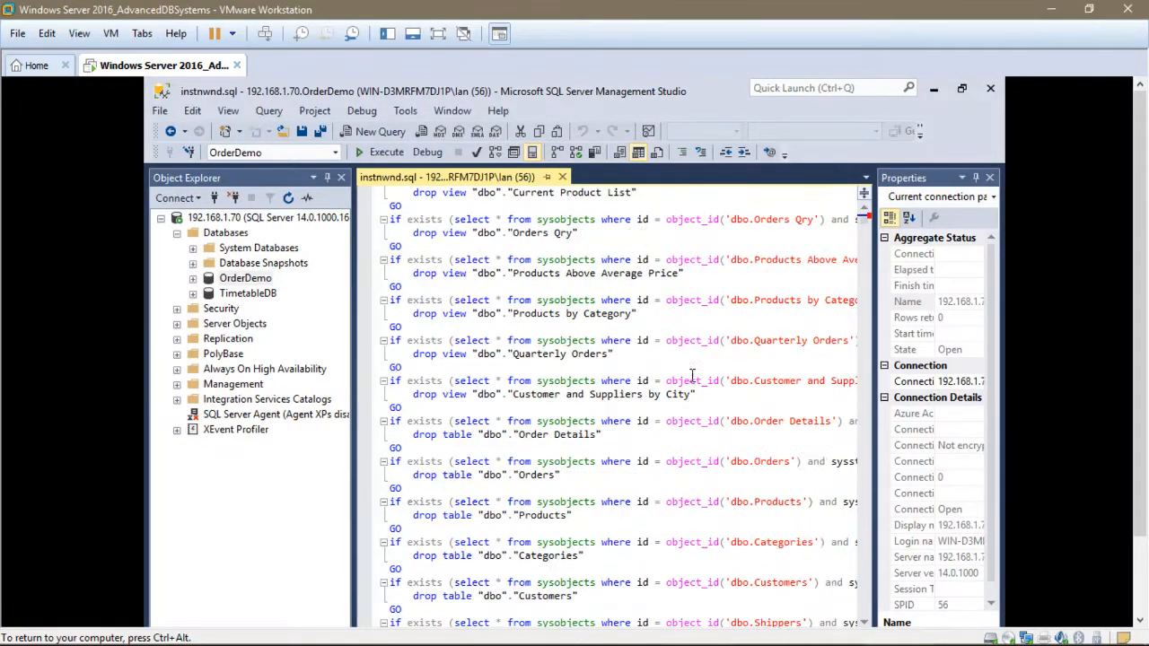
scroll("down", 3)
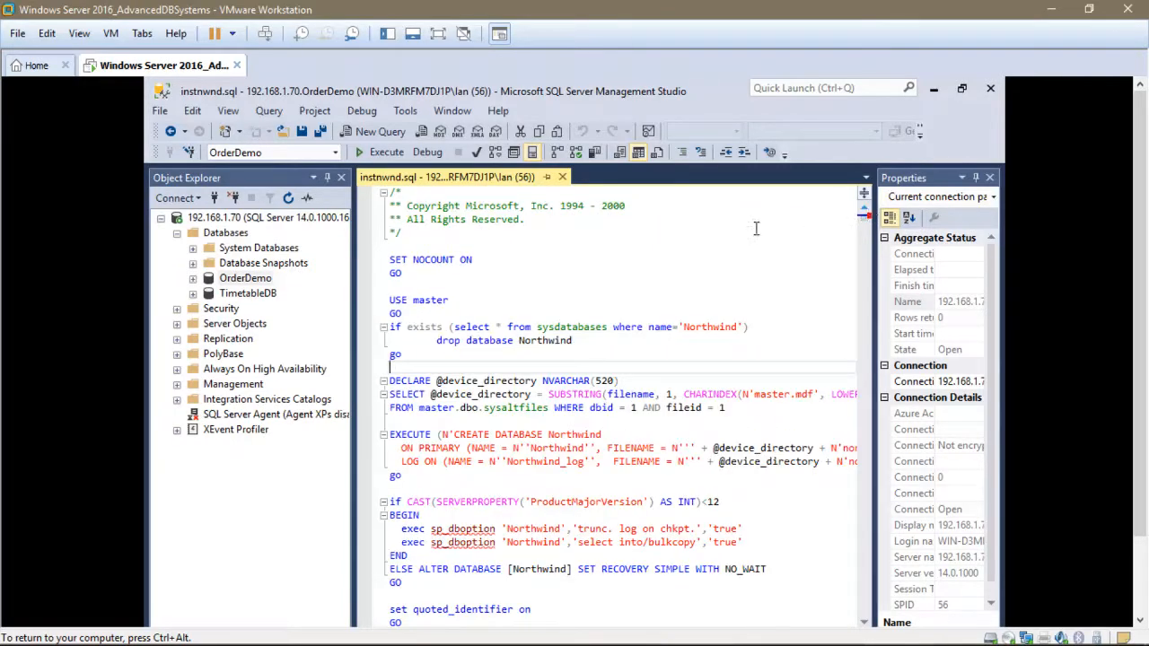
mouse_move(510, 269)
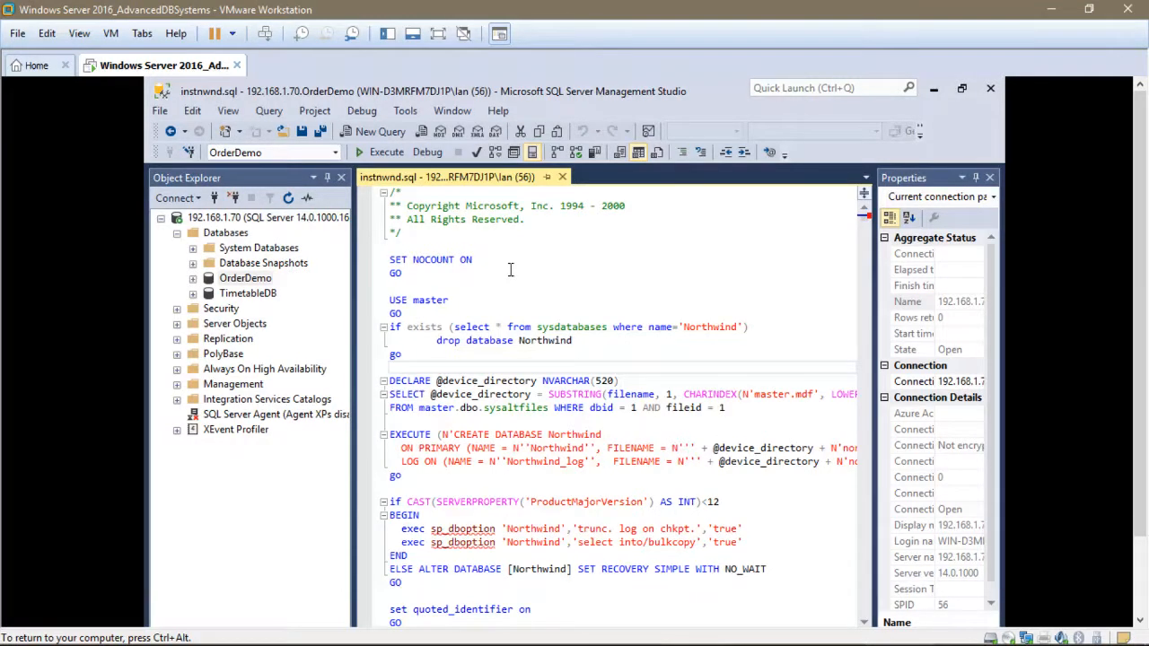
mouse_move(384, 151)
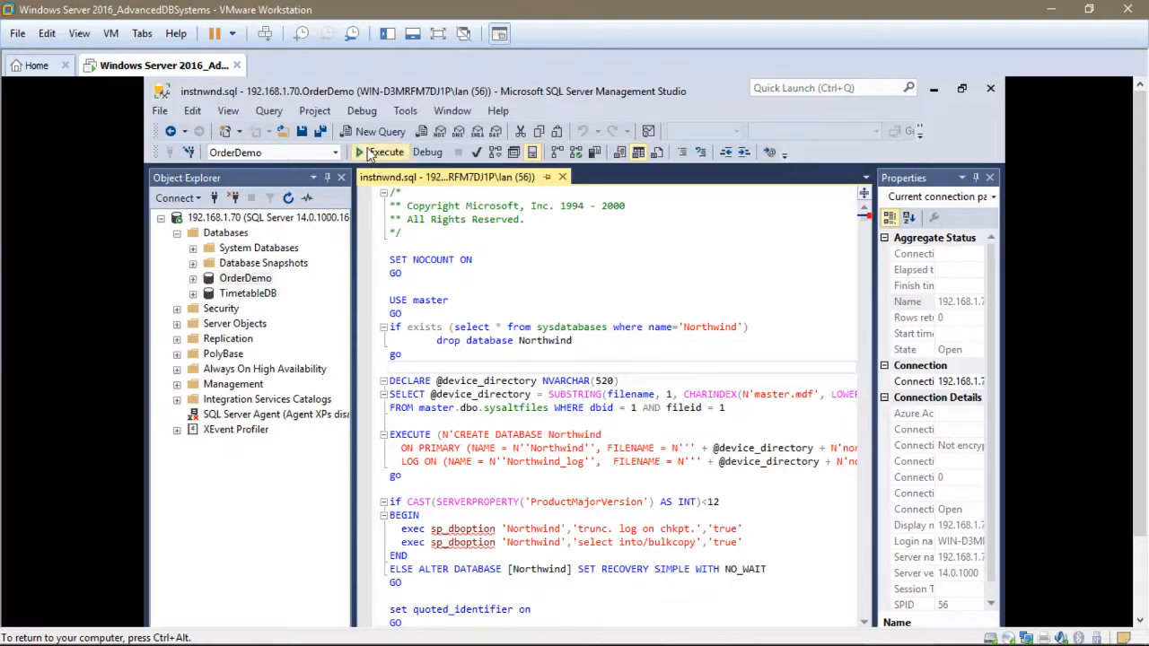
- Execute instnwnd.sql and wait for 'Commands completed successfully' in the Messages pane
left_click(380, 151)
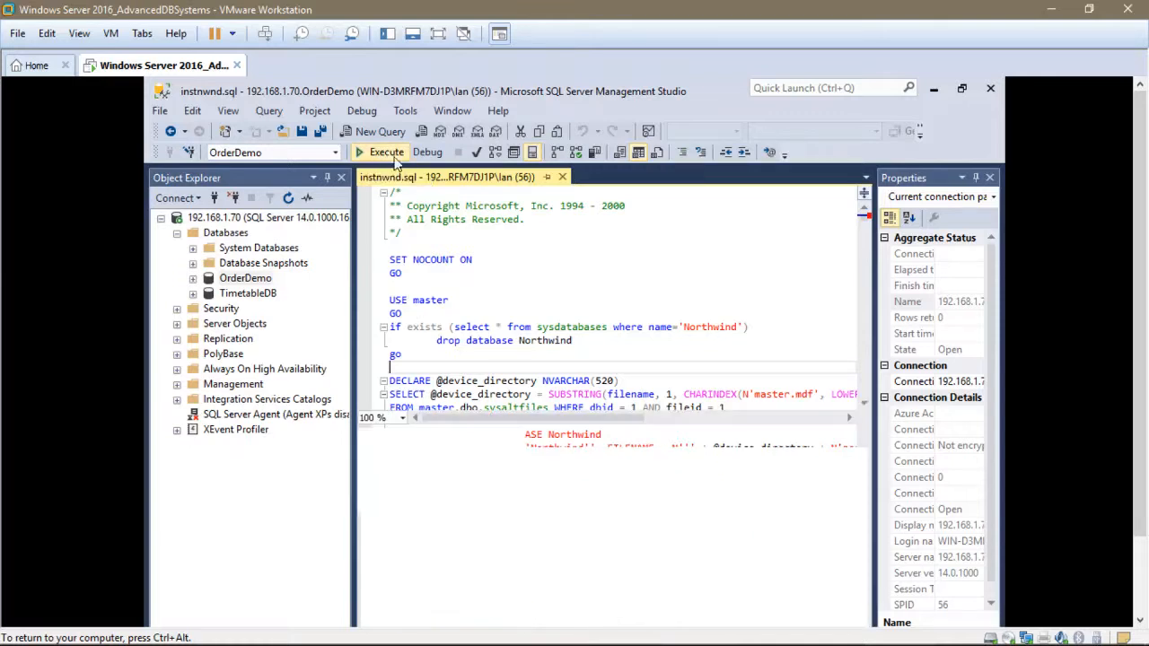
left_click(384, 151)
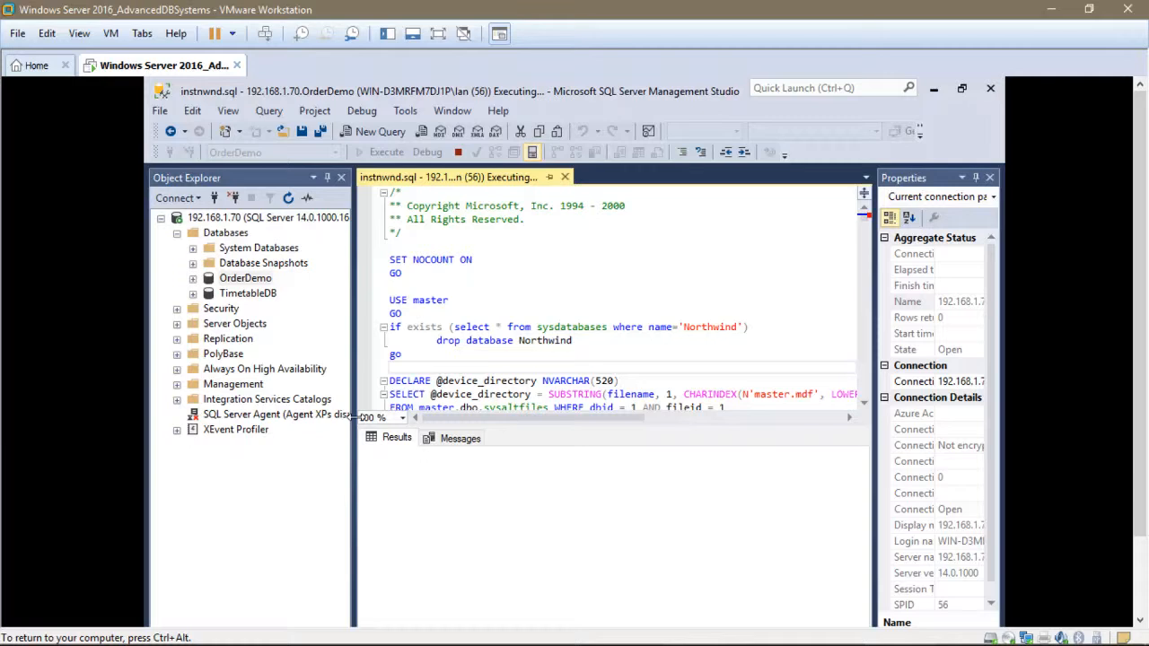
mouse_move(561, 471)
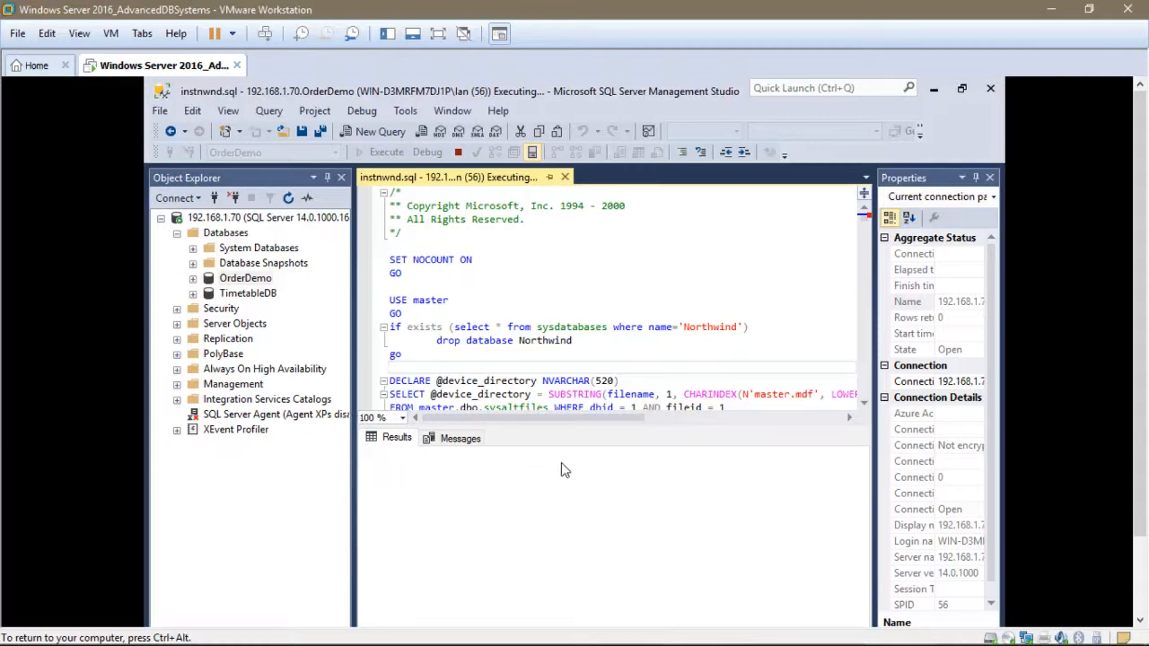
left_click(384, 151)
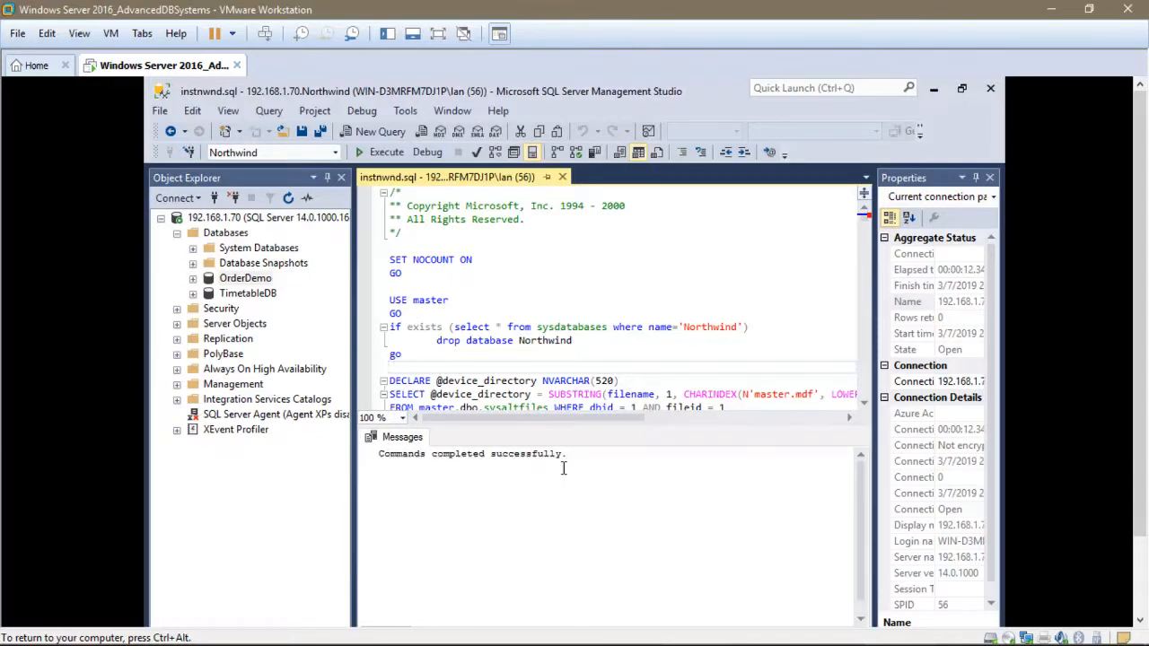
double_click(413, 452)
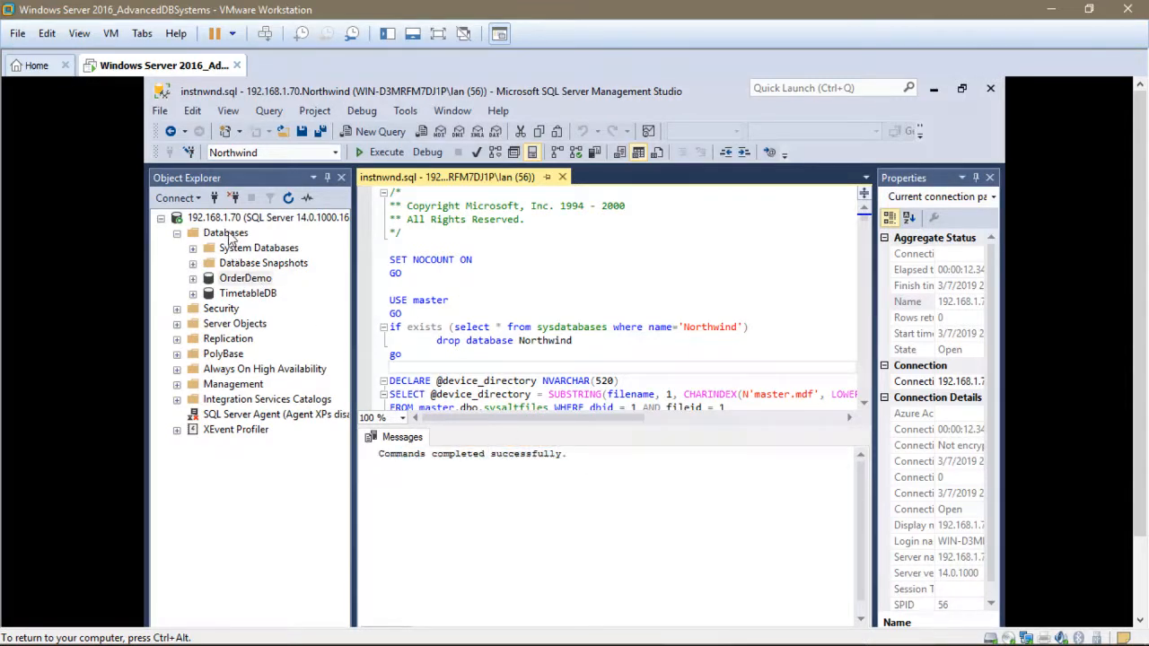
- Refresh the Databases node so Northwind appears and expand it
right_click(227, 234)
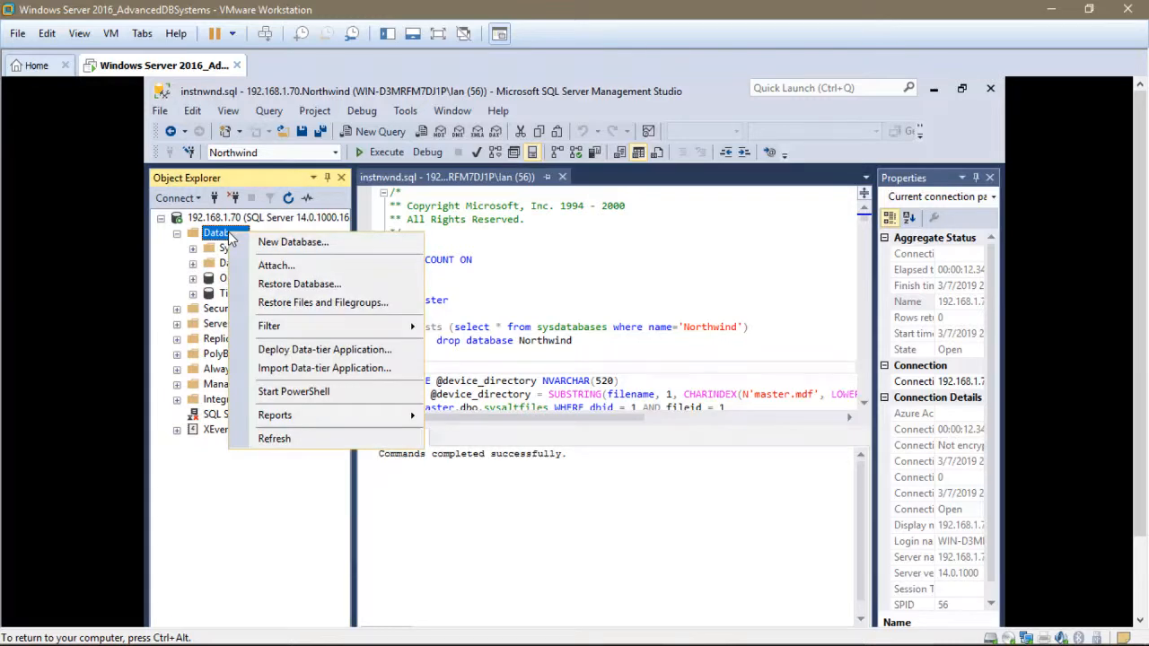
mouse_move(273, 438)
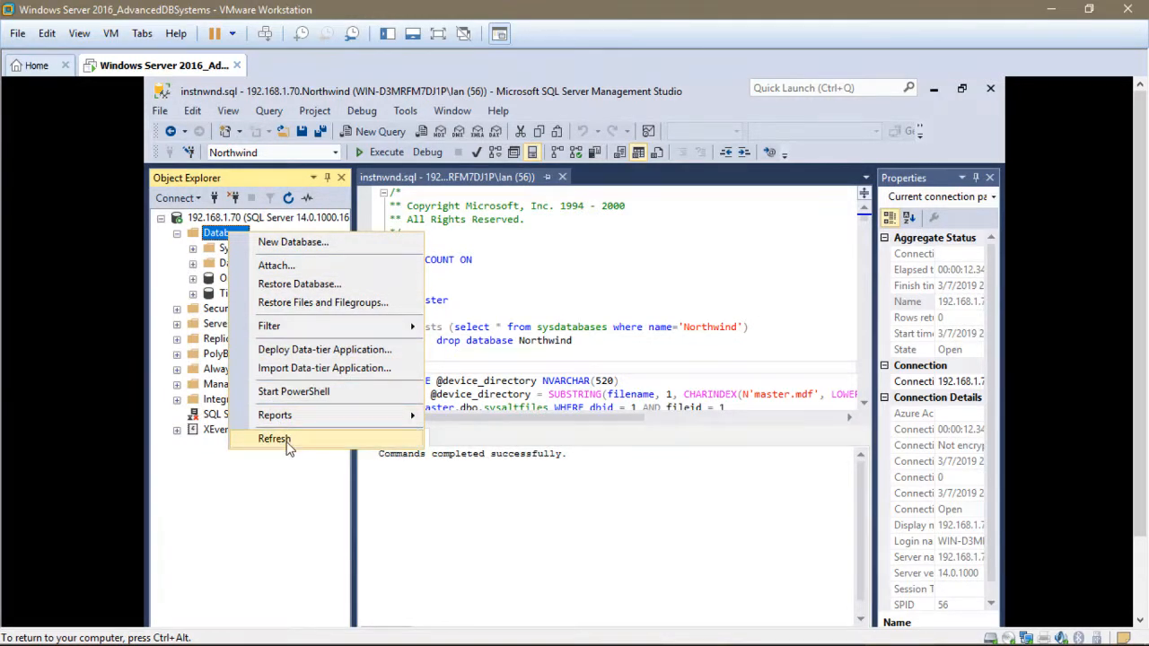
left_click(273, 438)
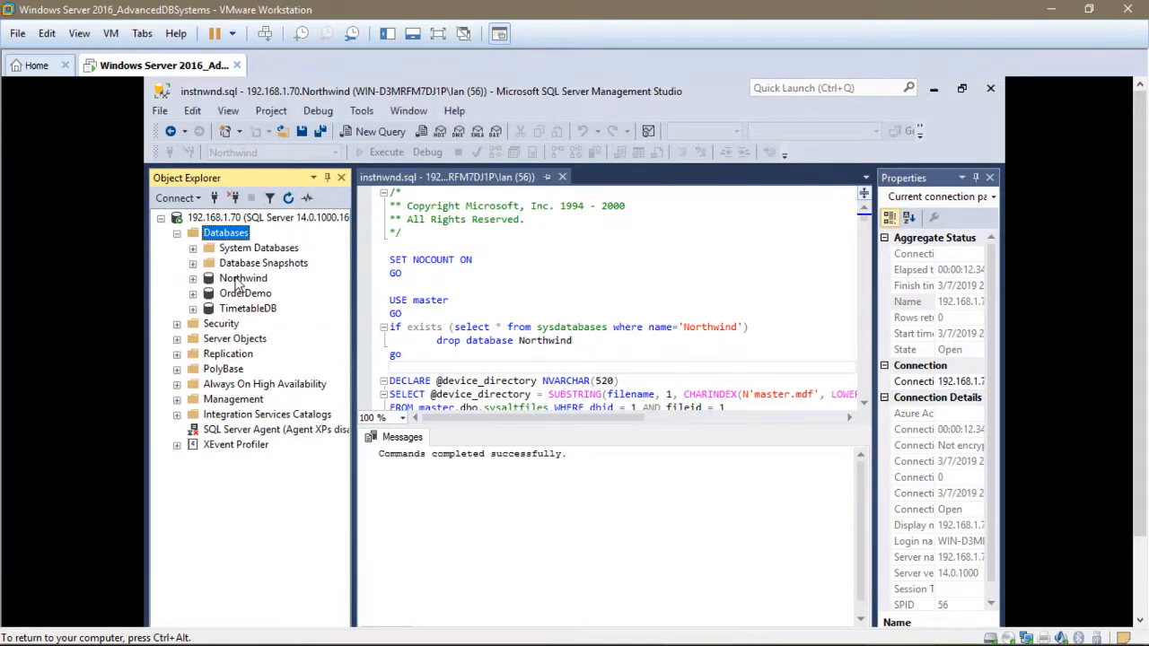
double_click(243, 276)
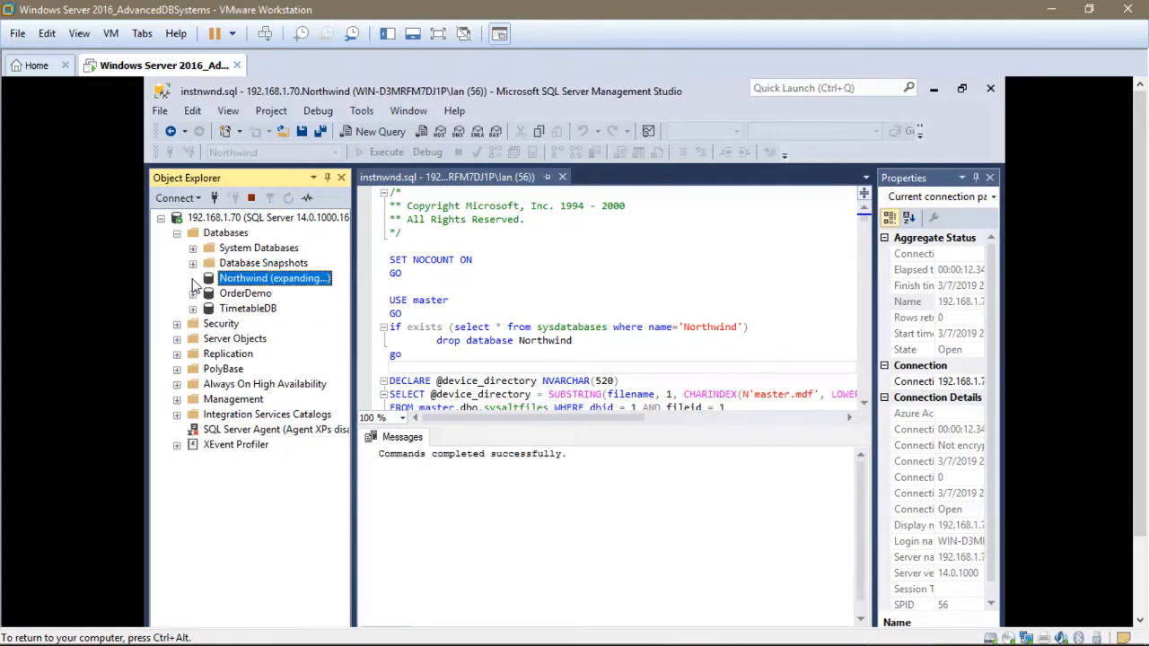
- Expand Northwind's Tables and select dbo.Employees
left_click(194, 276)
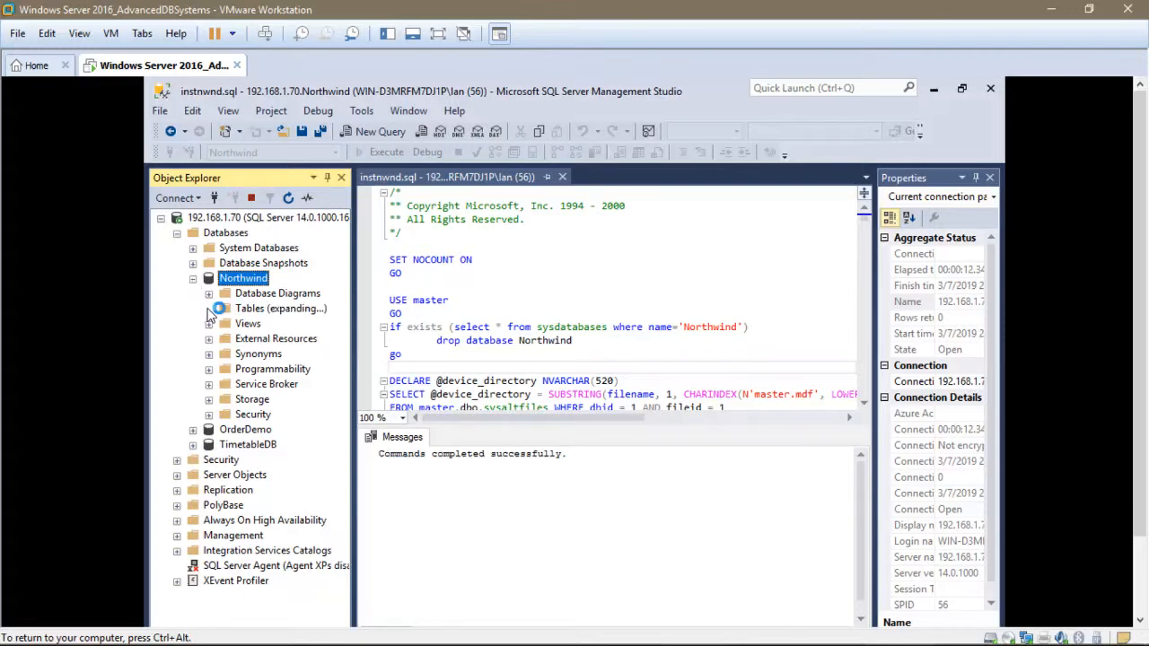
left_click(208, 309)
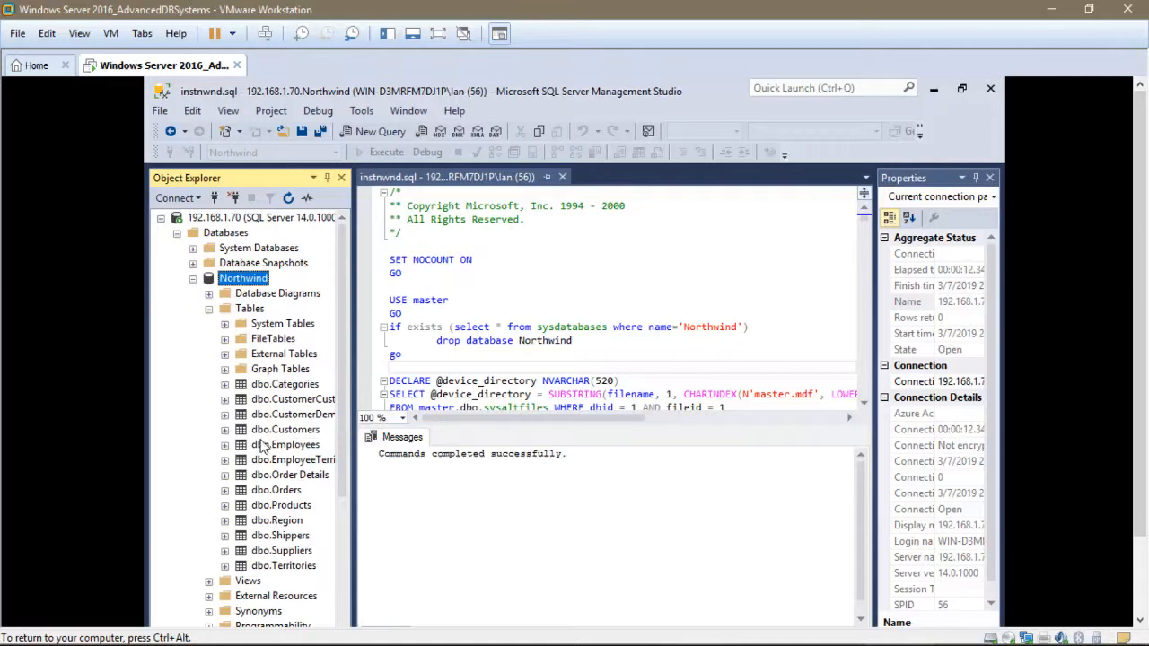
left_click(287, 446)
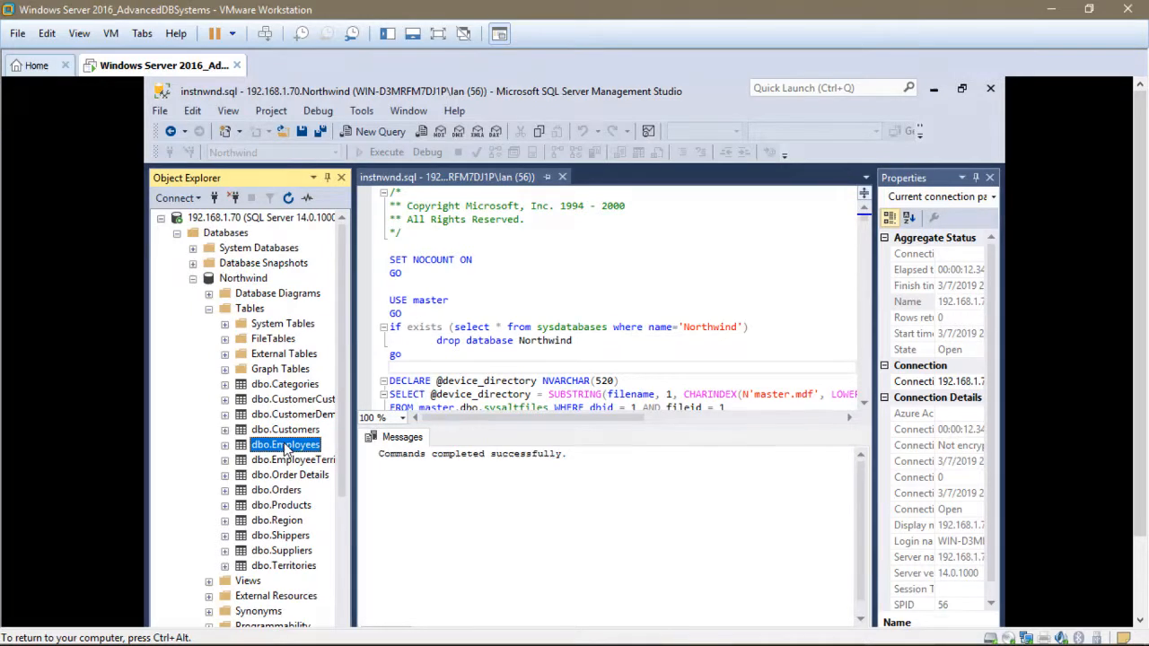
- Bring up the context menu for dbo.Employees to reach Edit Top 200 Rows
right_click(285, 446)
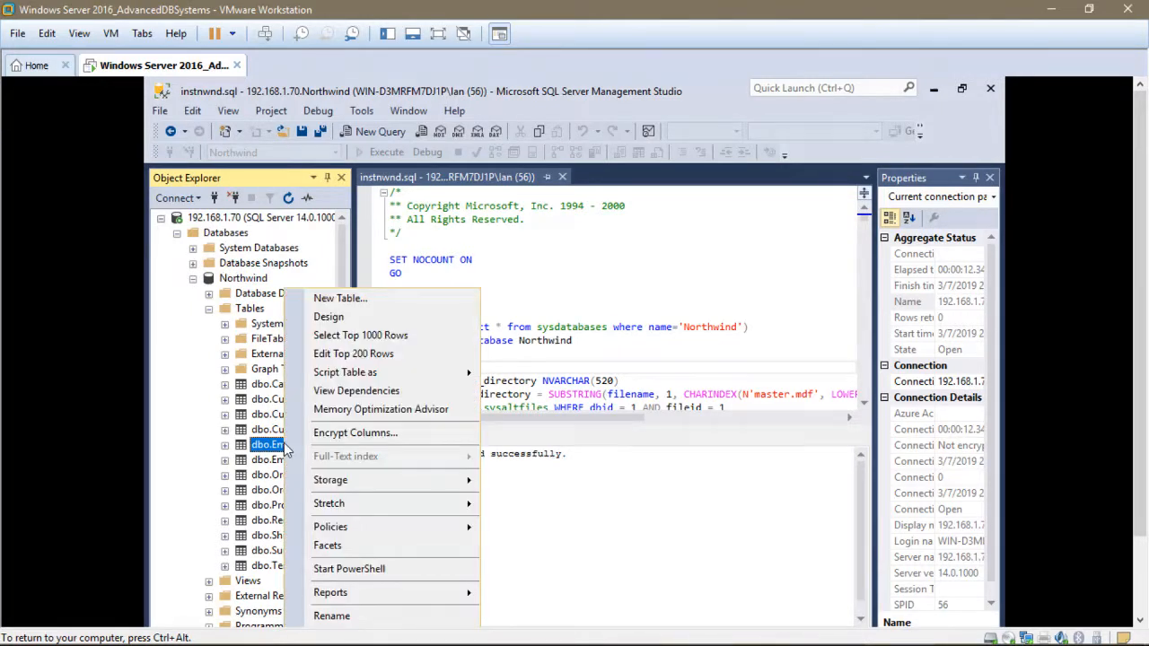
mouse_move(352, 352)
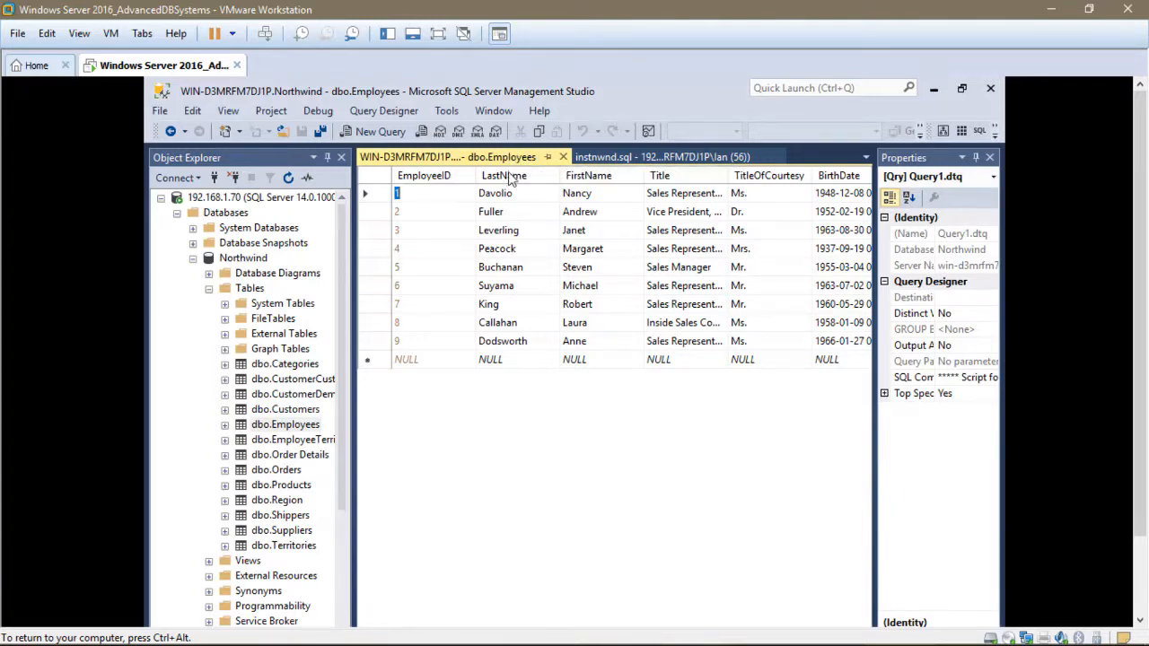
mouse_move(348, 420)
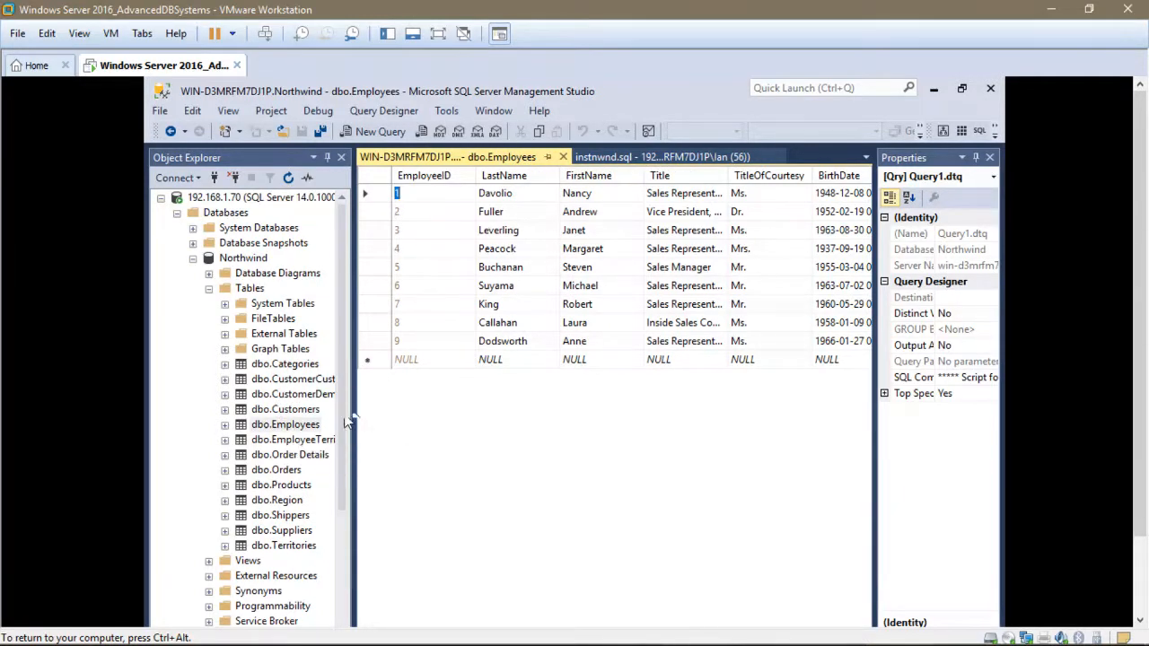
mouse_move(647, 390)
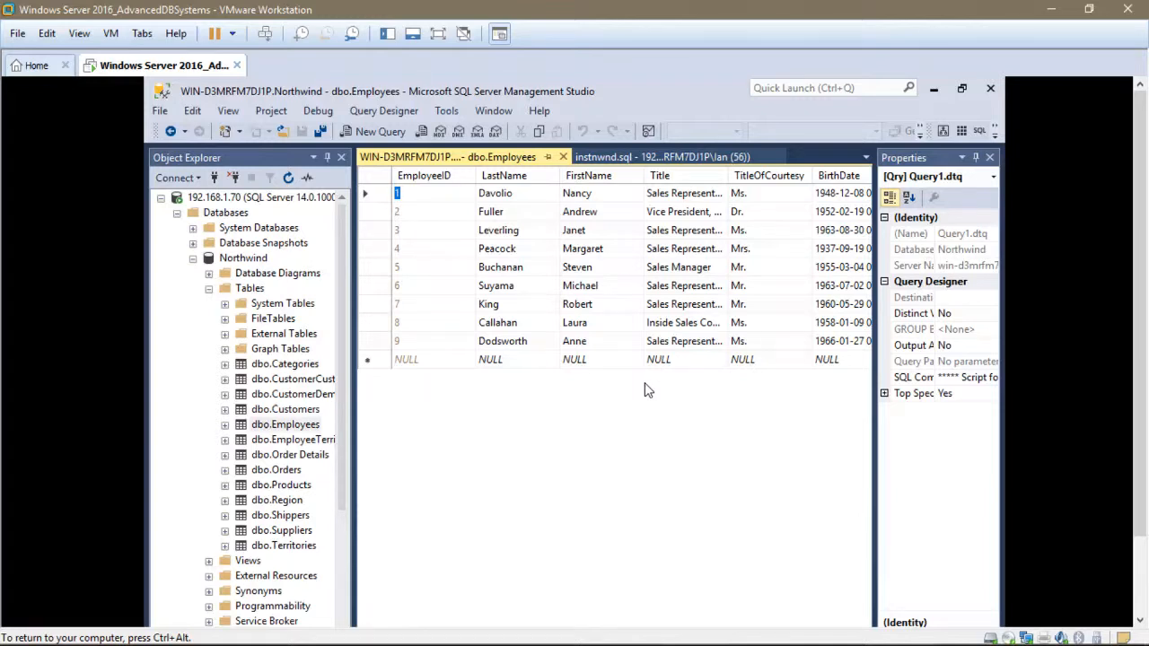
mouse_move(665, 391)
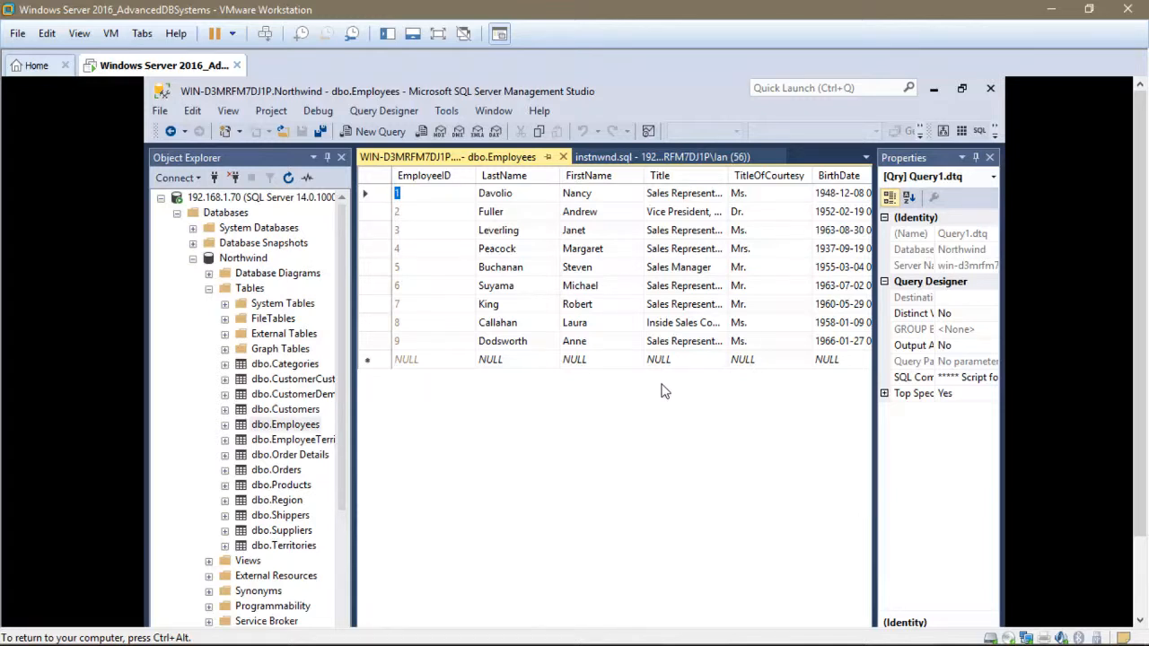